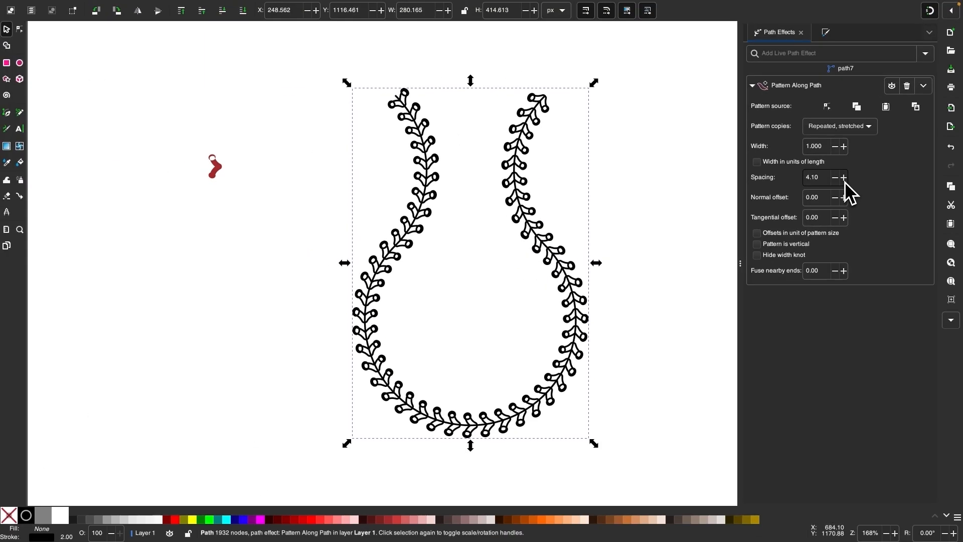
Step: Increase the leaf-copy spacing along the U path and reshape the base tile of the tiling
{"action": "left_click", "coordinate": [199, 6]}
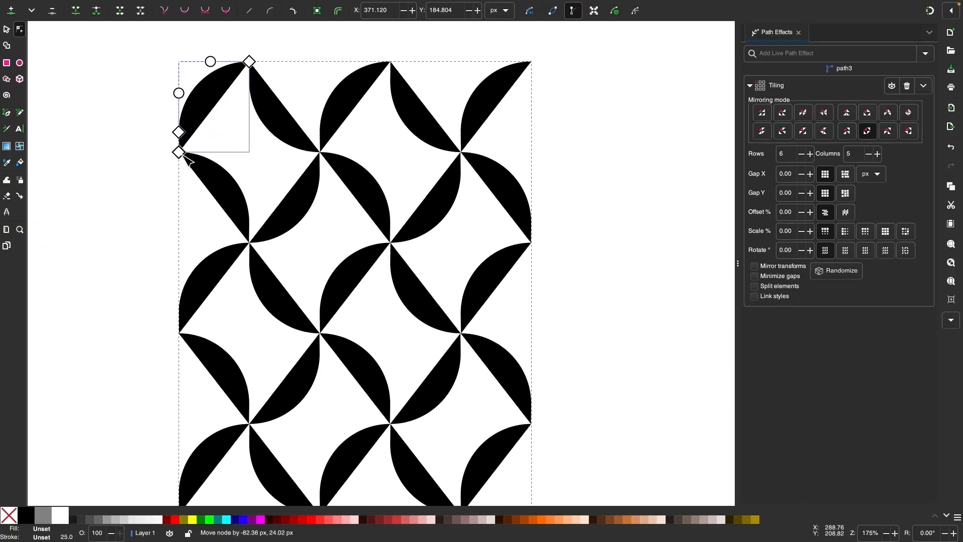
{"action": "left_click_drag", "start_coordinate": [188, 160], "coordinate": [283, 161]}
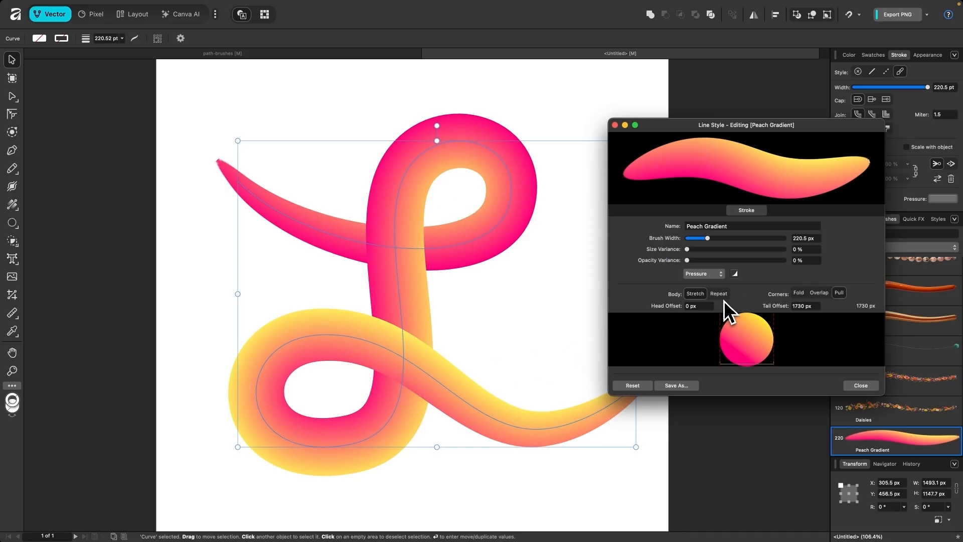
Step: Set the Peach Gradient brush body to repeat along the looping L curve
{"action": "left_click", "coordinate": [719, 293]}
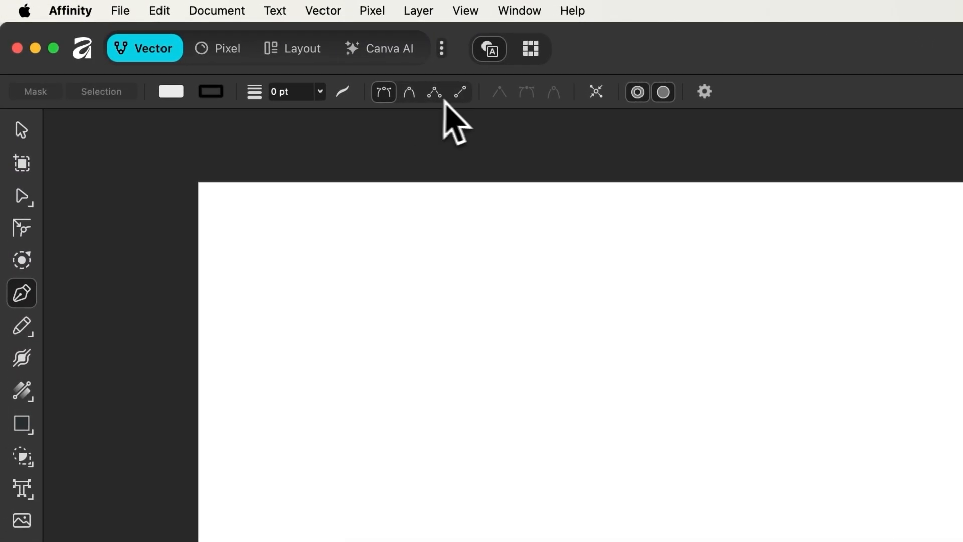
{"action": "mouse_move", "coordinate": [480, 127]}
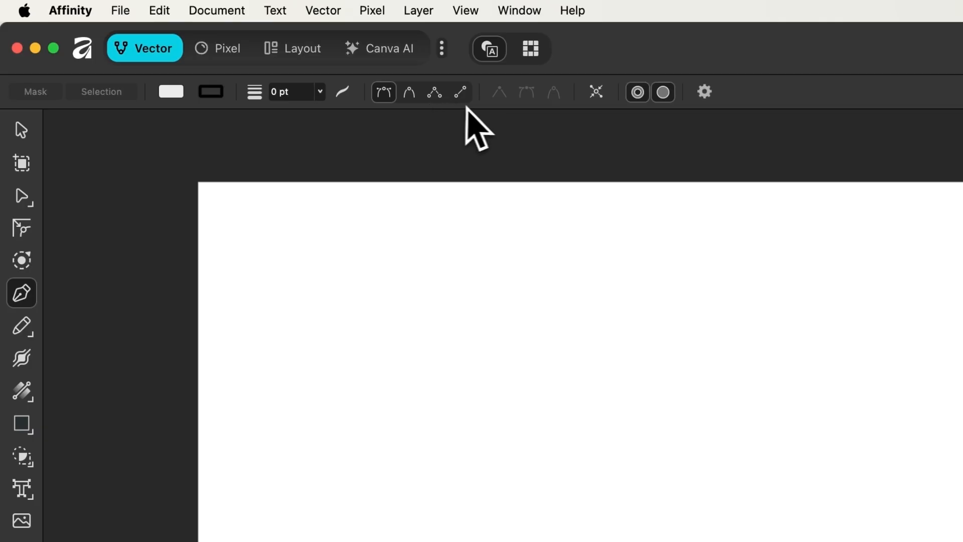
{"action": "mouse_move", "coordinate": [384, 122]}
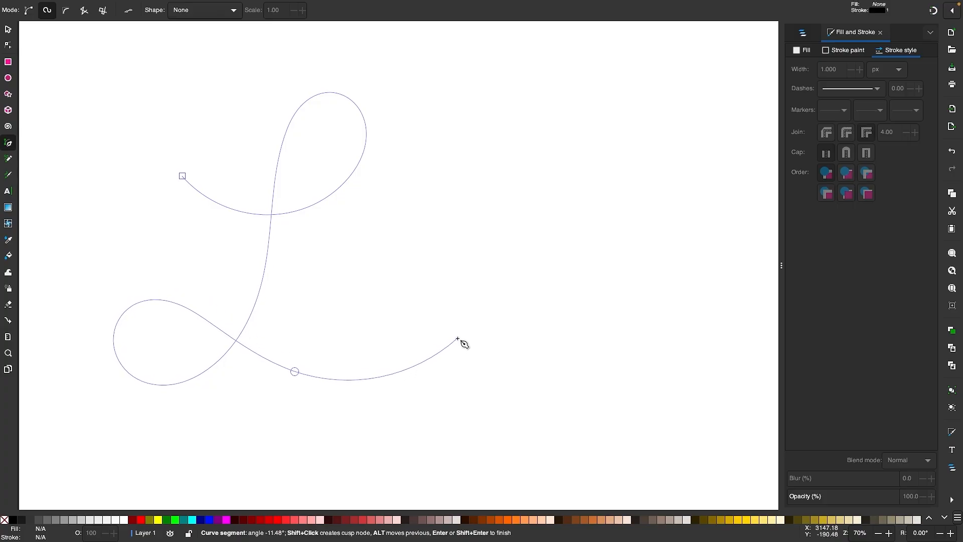
Step: Finish two cursive L curves with the Bezier/Spiro pen and pull out a smooth segment on a new one
{"action": "key", "text": "Return"}
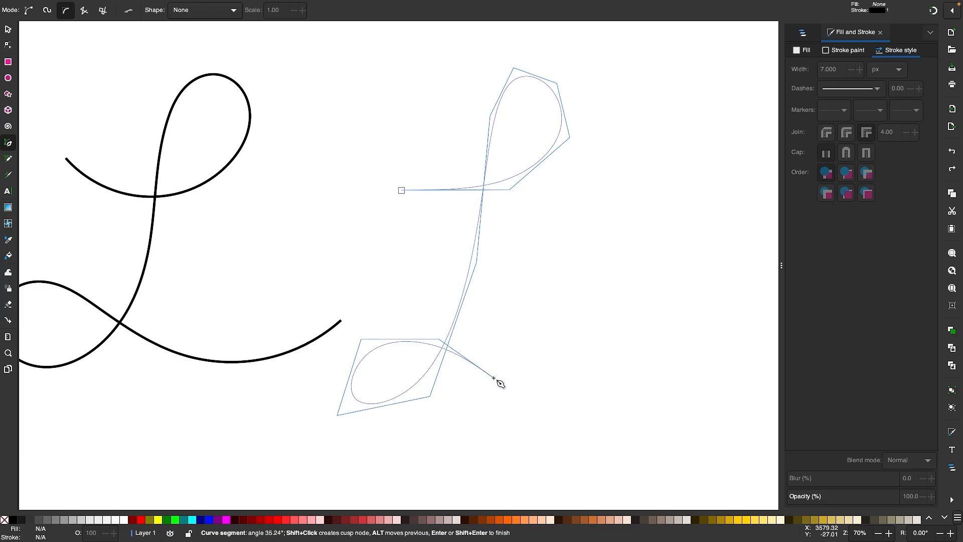
{"action": "key", "text": "Return"}
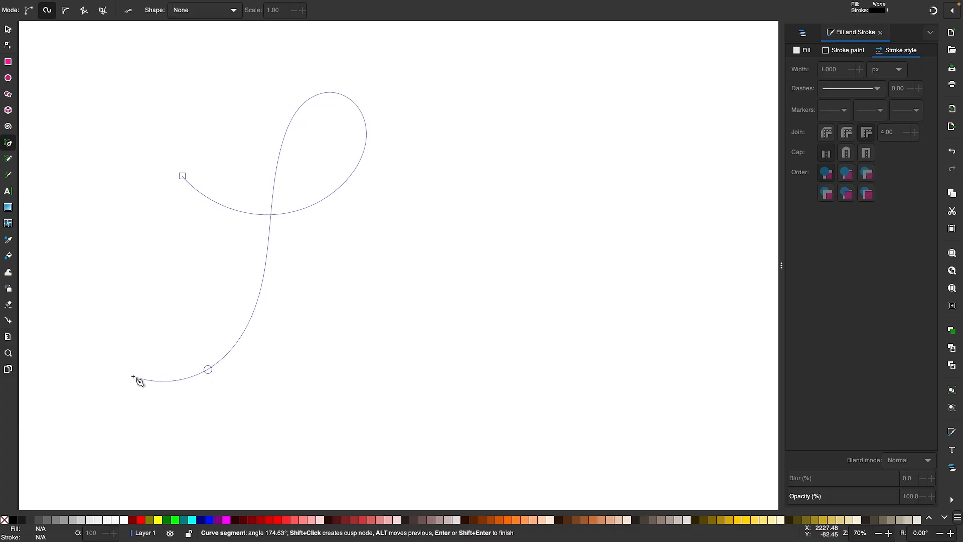
{"action": "left_click_drag", "start_coordinate": [207, 368], "coordinate": [298, 374]}
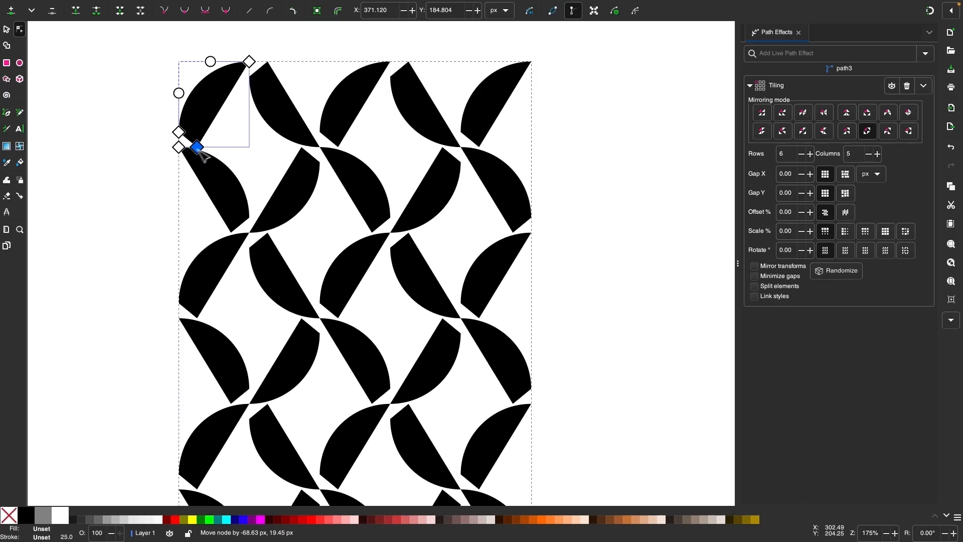
Step: Move a tile corner twice to reshape the tiled pattern, then select the small red pattern shape
{"action": "left_click_drag", "start_coordinate": [197, 147], "coordinate": [270, 139]}
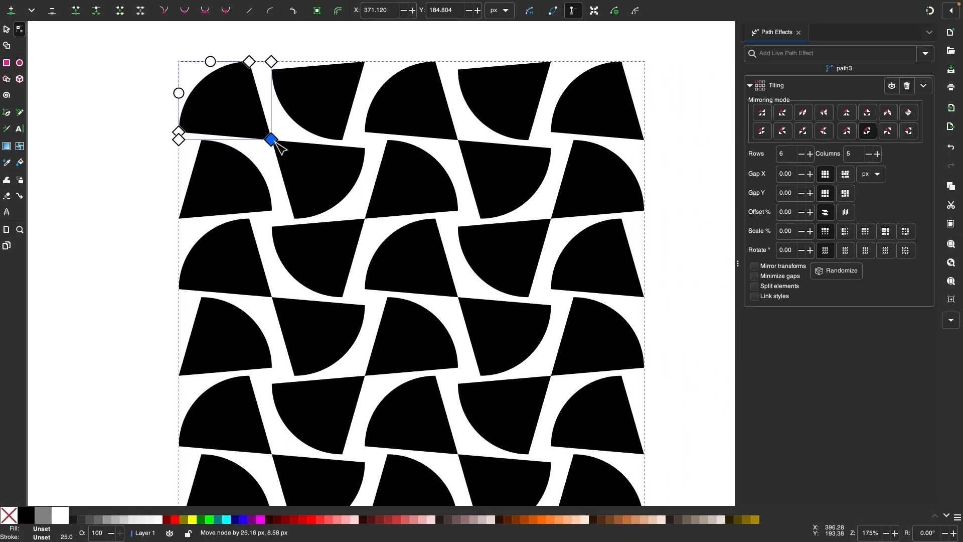
{"action": "left_click_drag", "start_coordinate": [270, 138], "coordinate": [270, 150]}
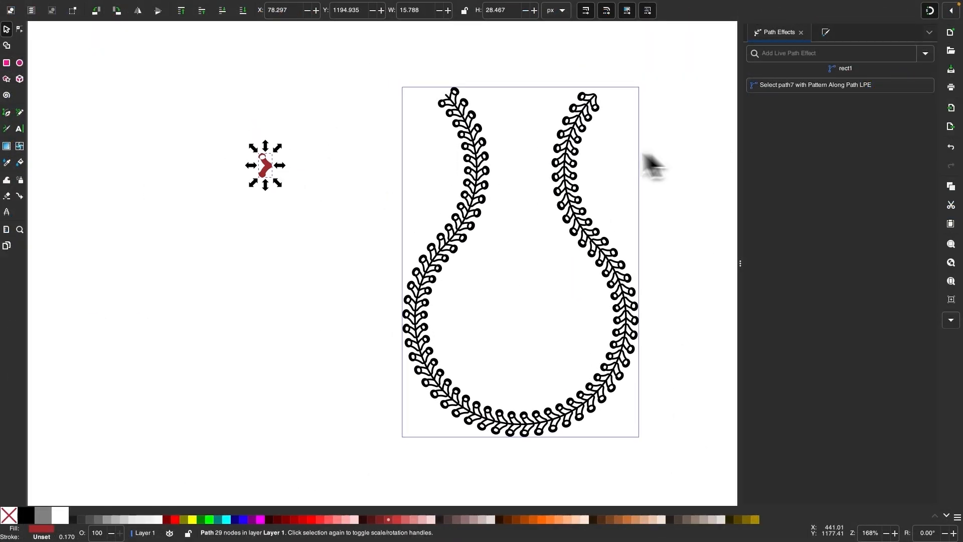
{"action": "left_click", "coordinate": [814, 85]}
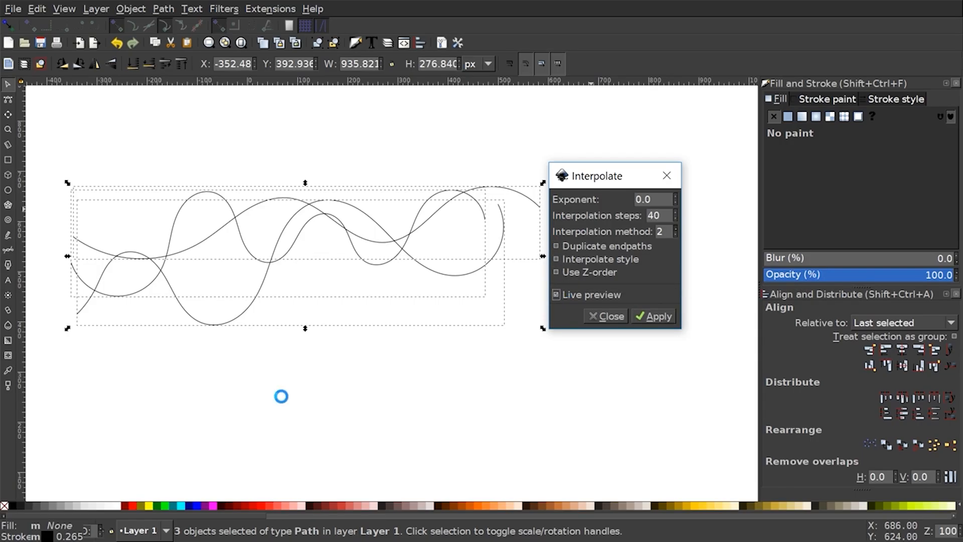
Step: Interpolate blended lines between the wavy curves and add more rings between the circle and cog
{"action": "left_click", "coordinate": [653, 316]}
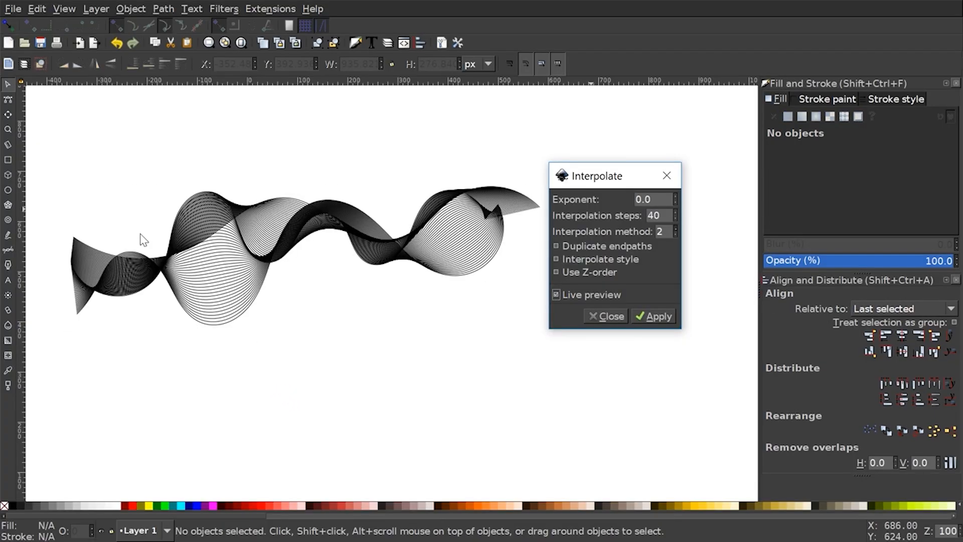
{"action": "mouse_move", "coordinate": [430, 231]}
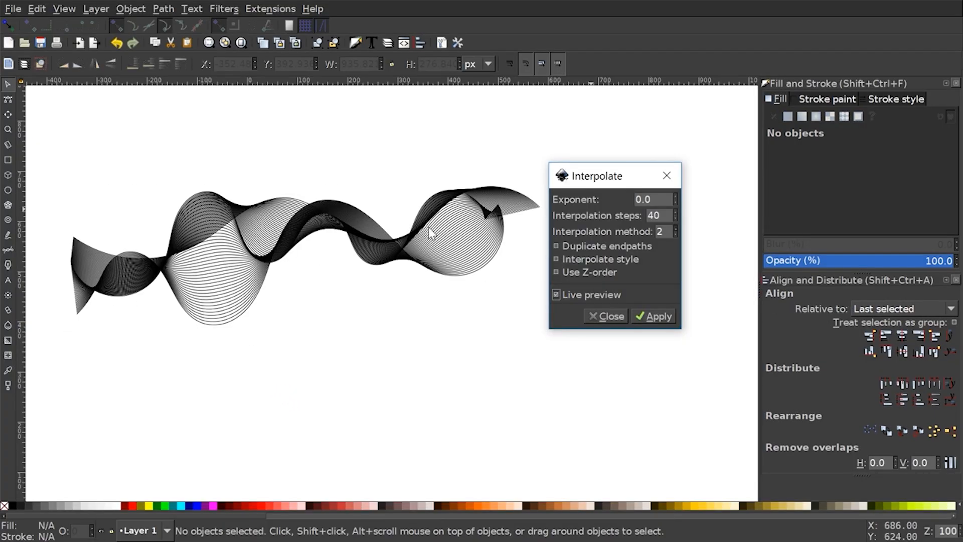
{"action": "mouse_move", "coordinate": [642, 220]}
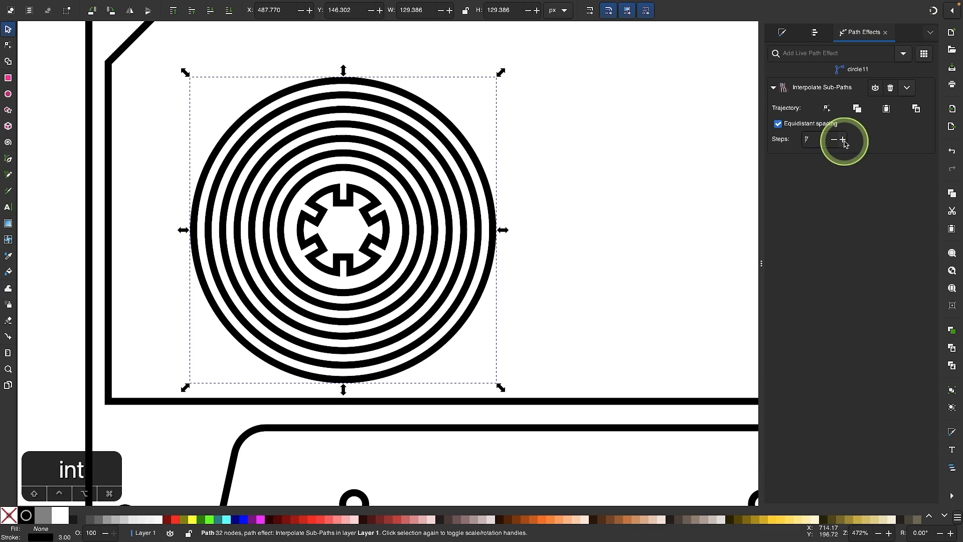
{"action": "left_click", "coordinate": [903, 53]}
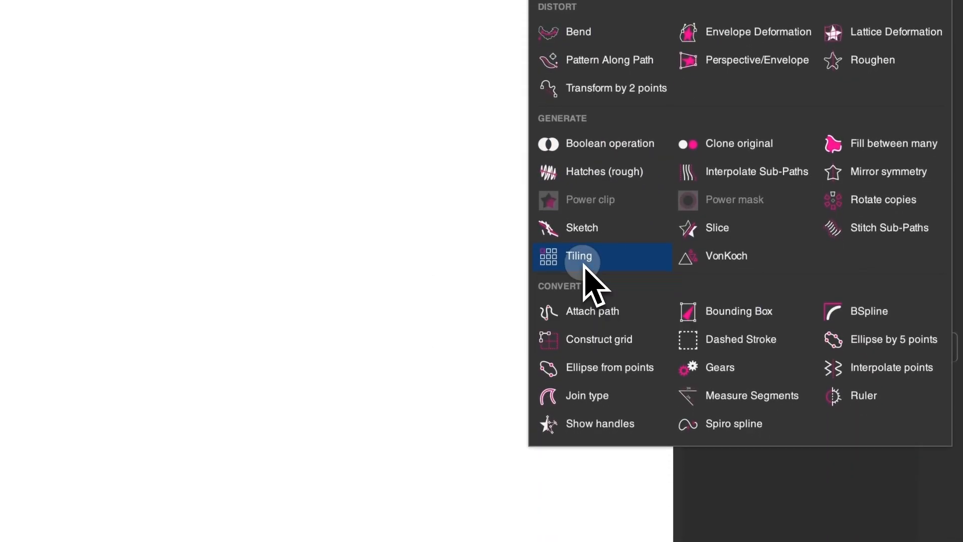
{"action": "left_click", "coordinate": [579, 256]}
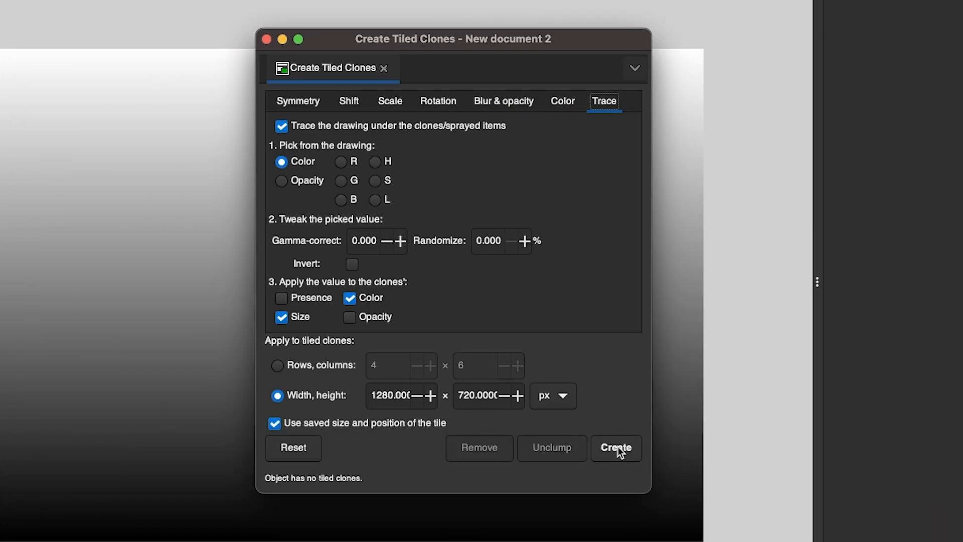
Step: Create tiled clones tracing the gradient and the photo into halftone dot grids
{"action": "left_click", "coordinate": [615, 448]}
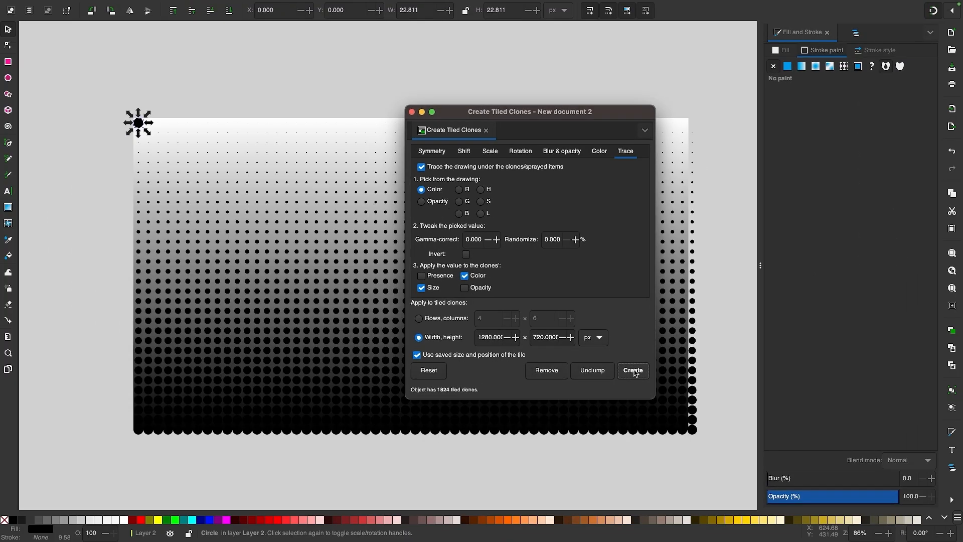
{"action": "mouse_move", "coordinate": [195, 346]}
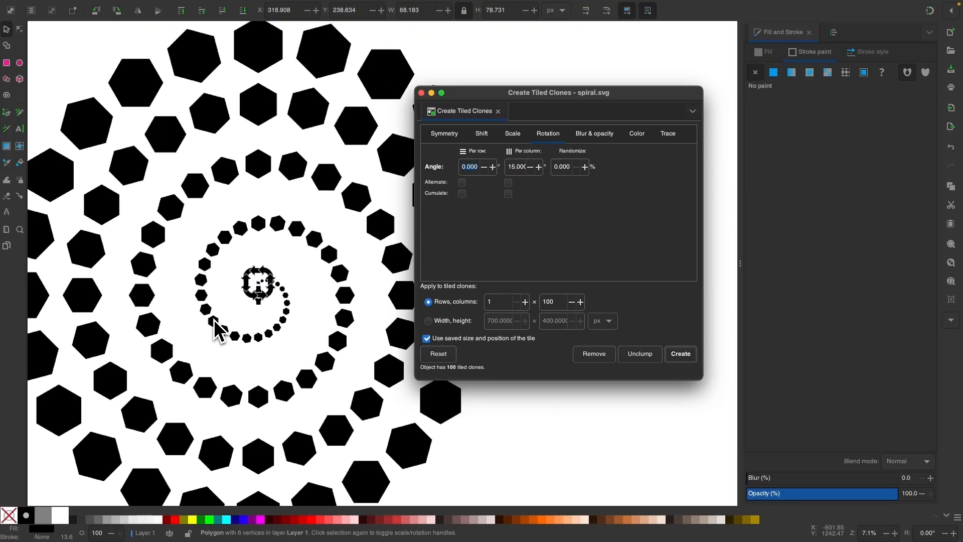
{"action": "left_click", "coordinate": [679, 354]}
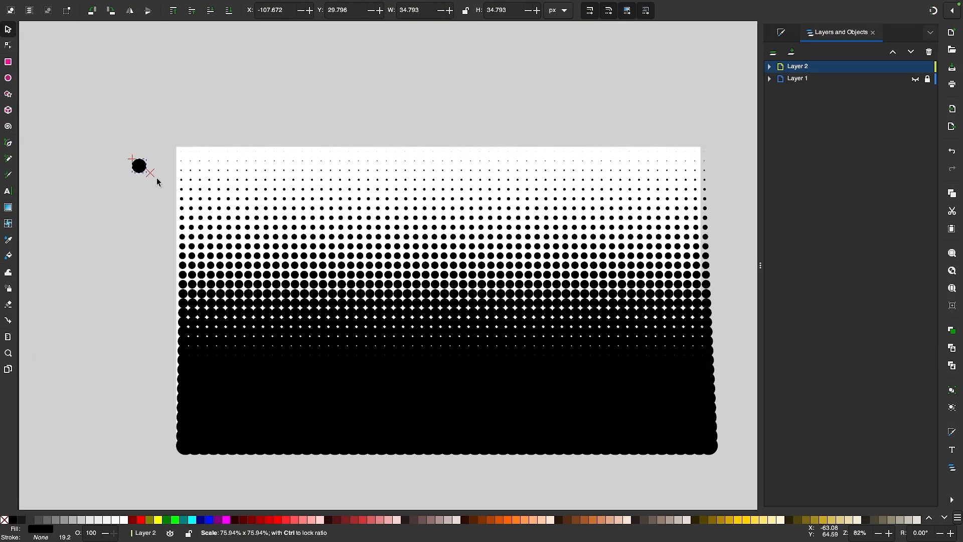
{"action": "left_click", "coordinate": [175, 521]}
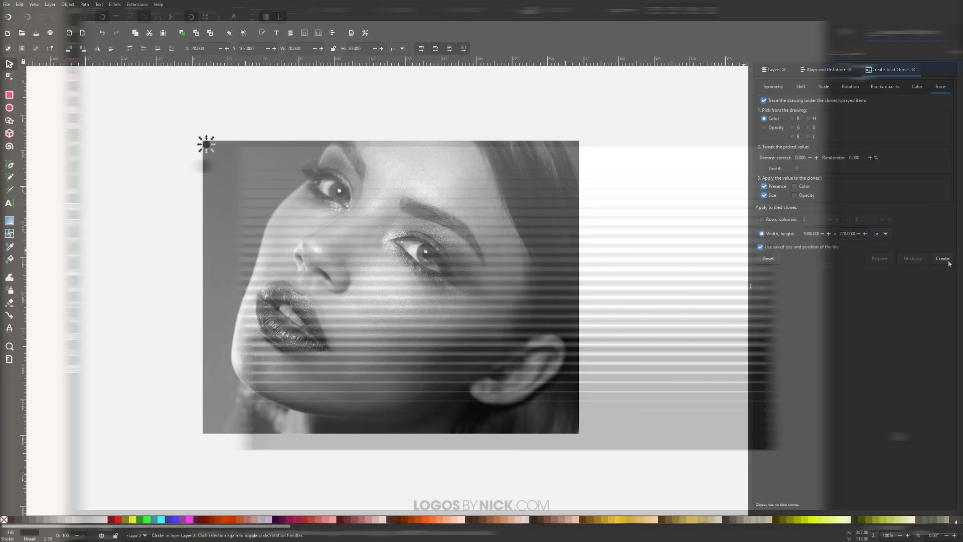
{"action": "left_click", "coordinate": [942, 257]}
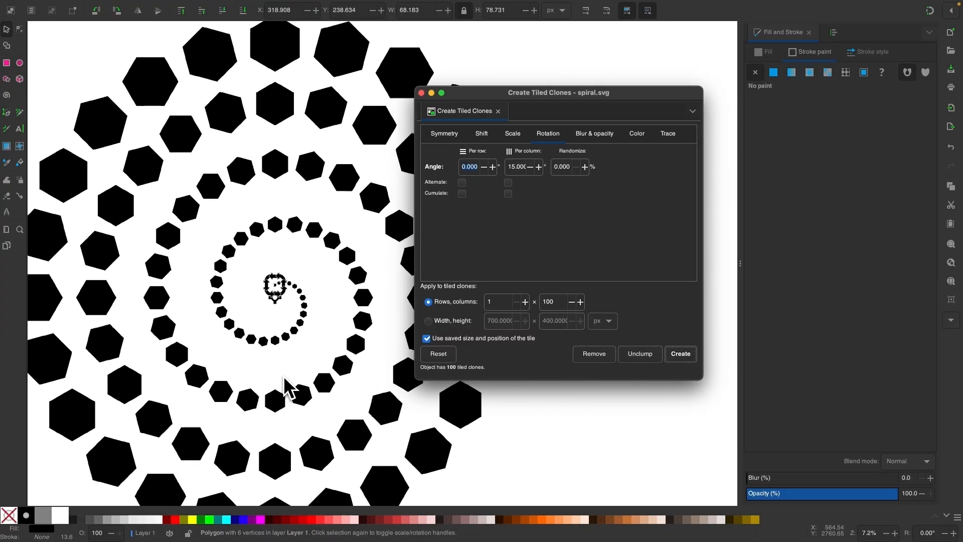
Step: Select the central hexagon tile for the rotating, scaling spiral of clones
{"action": "scroll", "scroll_direction": "down", "scroll_amount": 3}
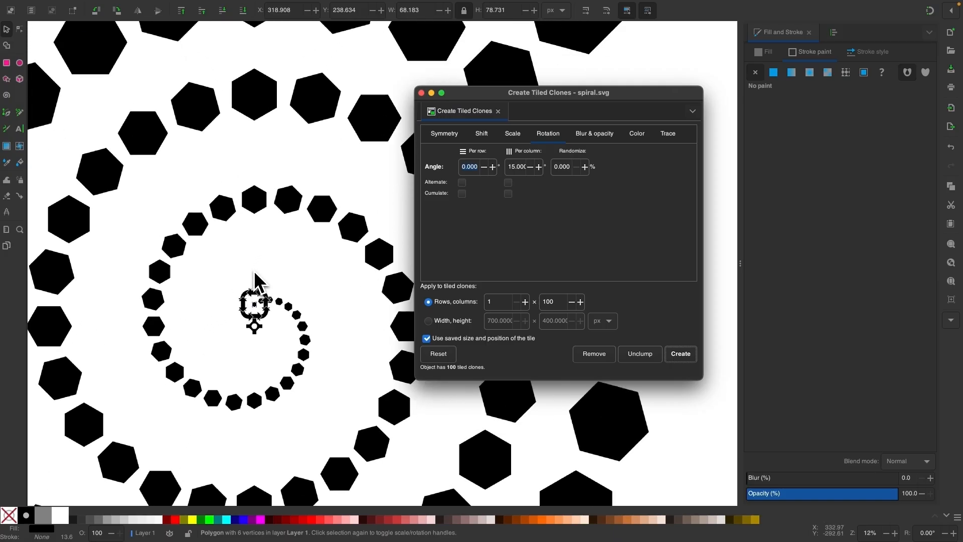
{"action": "left_click", "coordinate": [593, 353]}
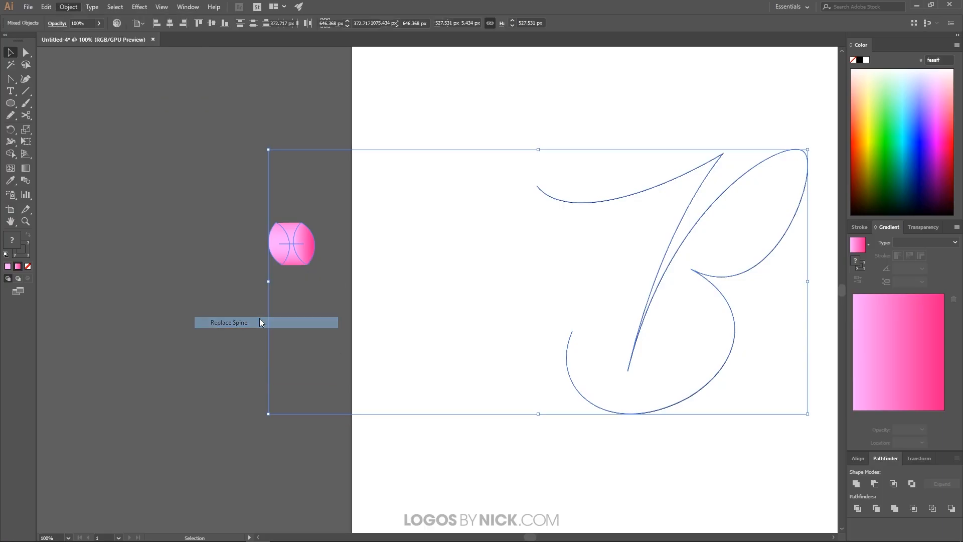
Step: Swap the pink blend's spine for the cursive B curve and select the blended B
{"action": "left_click", "coordinate": [229, 322]}
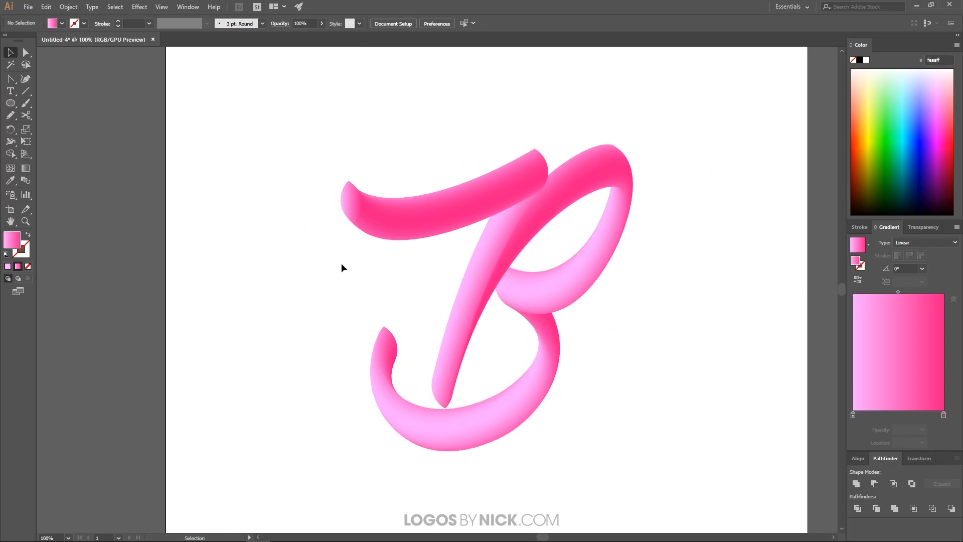
{"action": "mouse_move", "coordinate": [503, 190]}
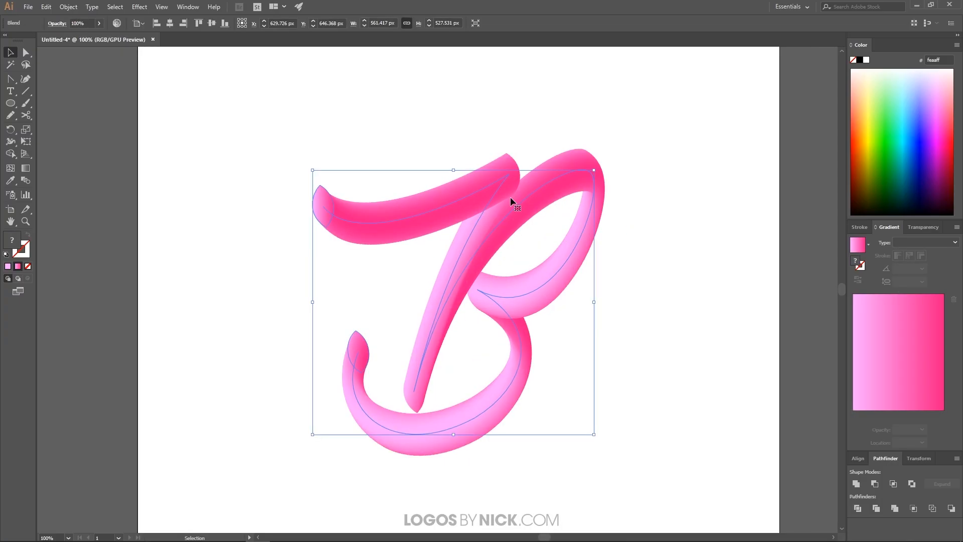
{"action": "left_click", "coordinate": [68, 7]}
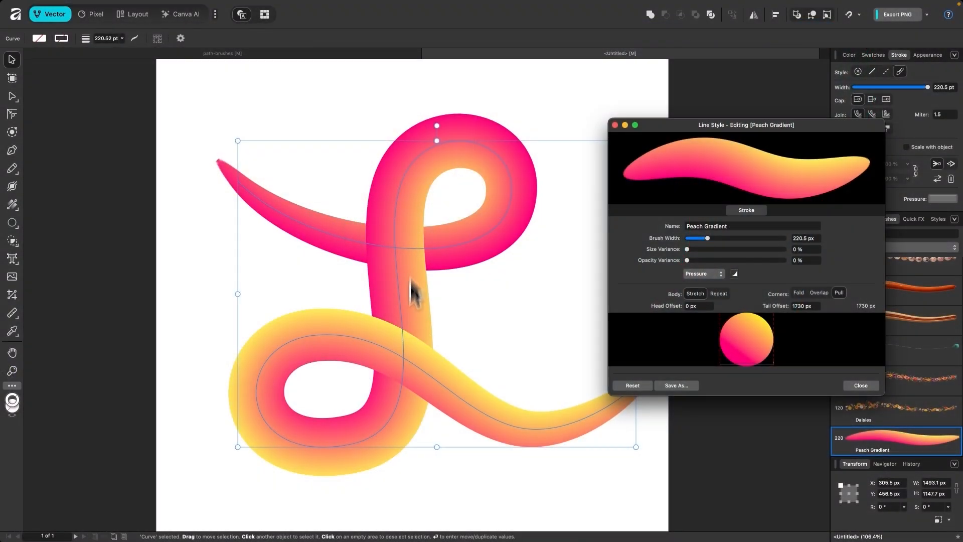
Step: Set the Peach Gradient body to Repeat and adjust how the gradient circles sit along the L
{"action": "left_click", "coordinate": [718, 293]}
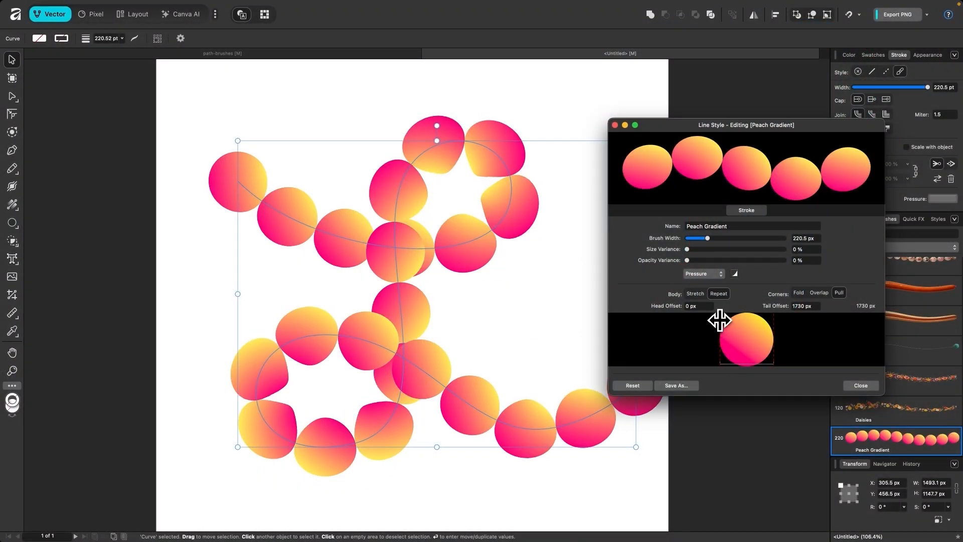
{"action": "left_click_drag", "start_coordinate": [718, 319], "coordinate": [742, 335]}
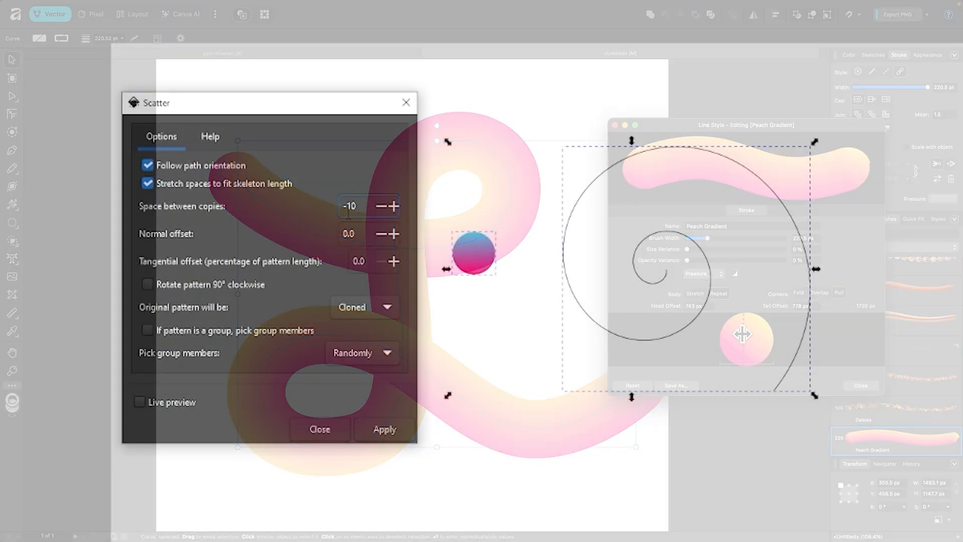
Step: Scatter the gradient circle along the spiral with live preview and wider copy spacing
{"action": "left_click", "coordinate": [139, 401]}
{"action": "type", "text": "-20"}
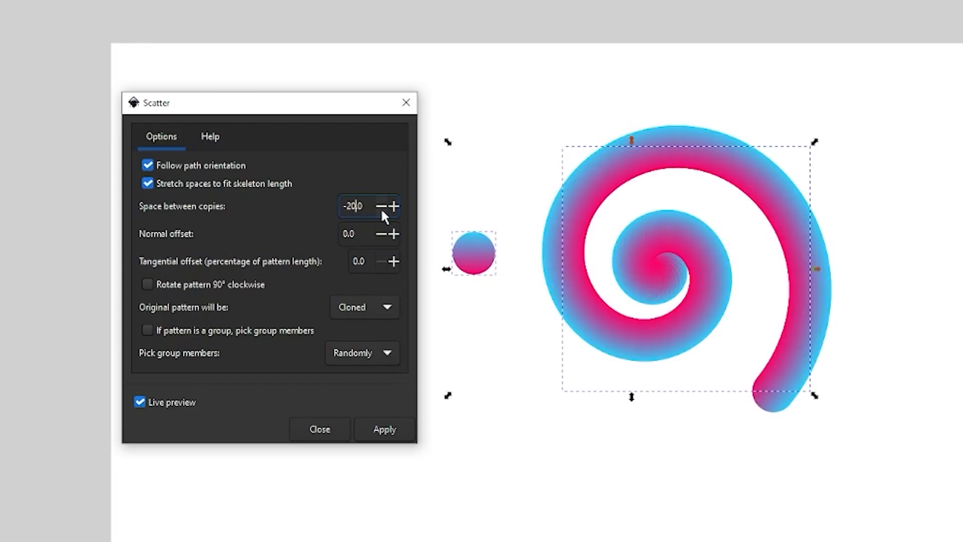
{"action": "left_click", "coordinate": [319, 428]}
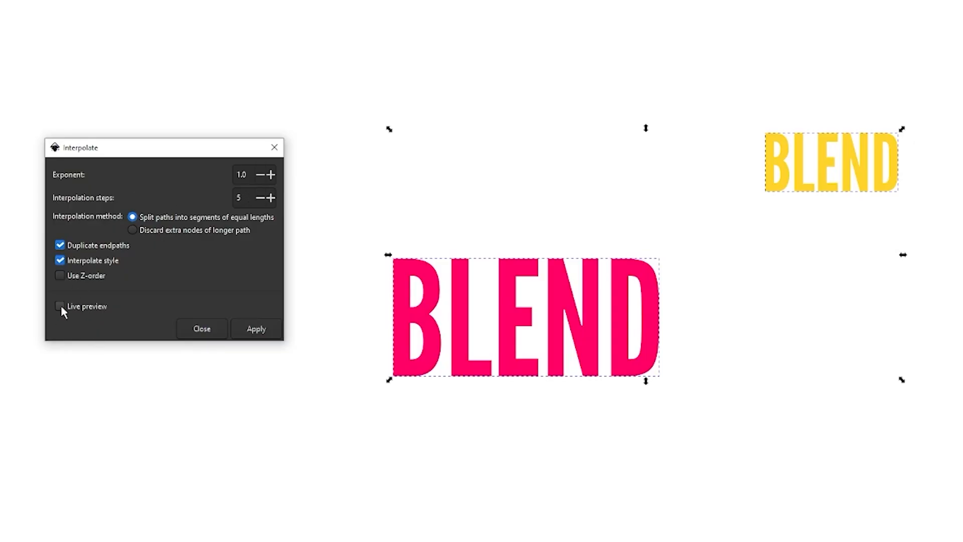
Step: Blend the pink and yellow BLEND words with 30 interpolation steps
{"action": "left_click", "coordinate": [59, 306]}
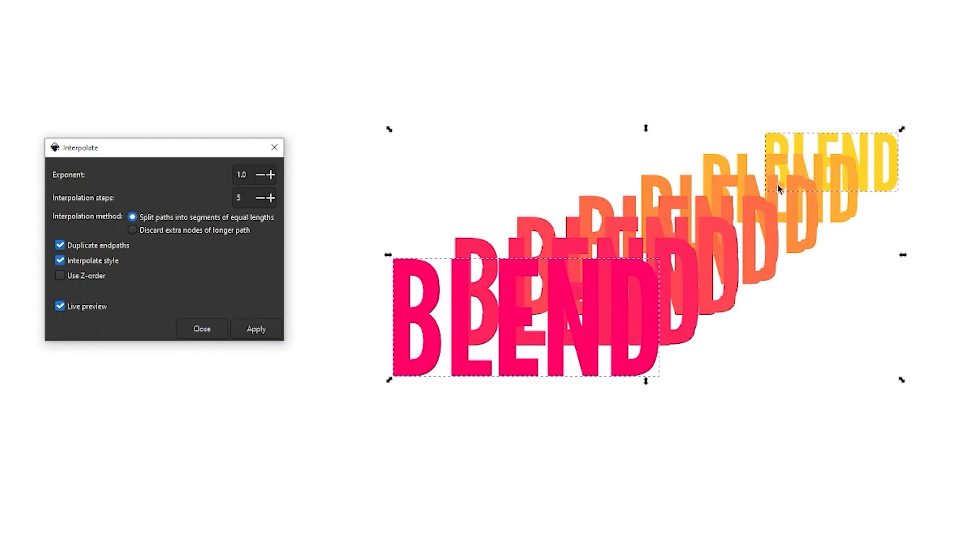
{"action": "type", "text": "10"}
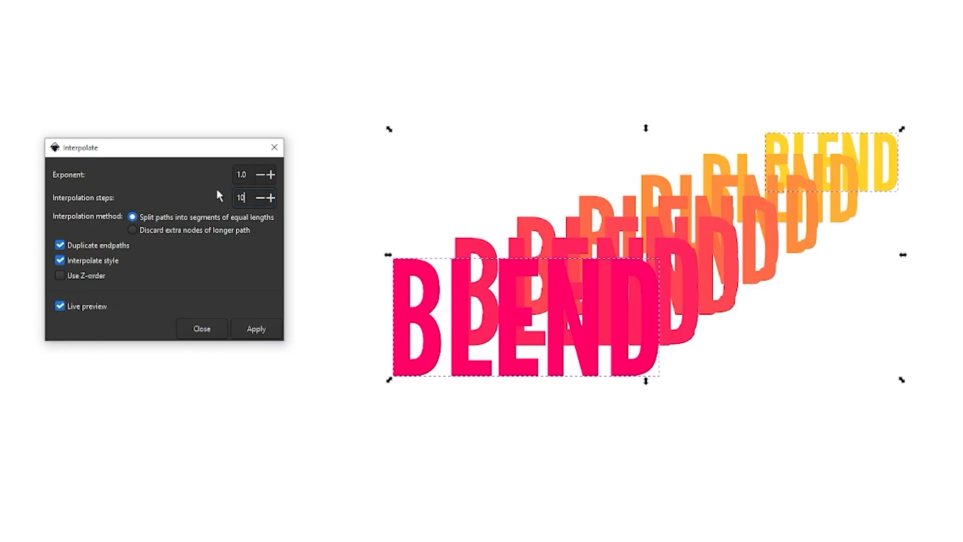
{"action": "type", "text": "30"}
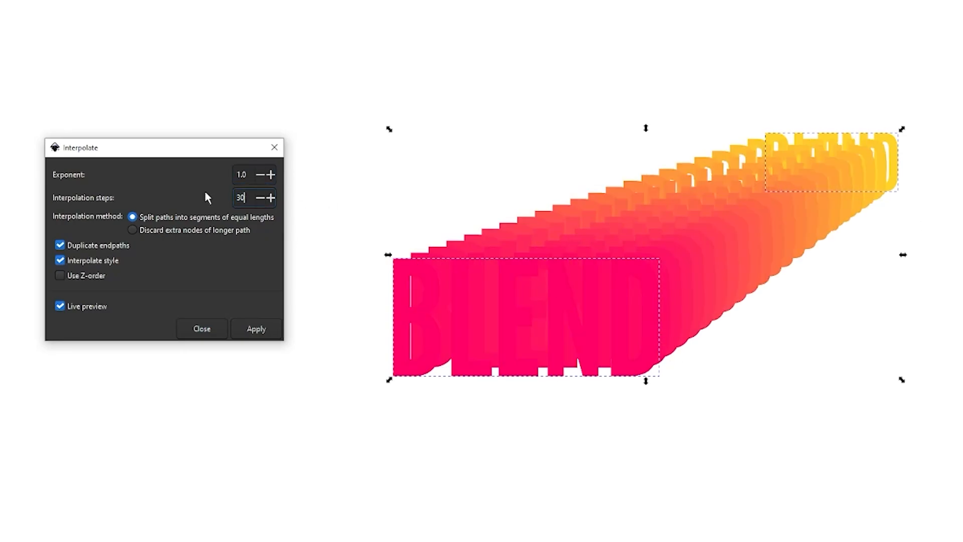
{"action": "left_click", "coordinate": [270, 197]}
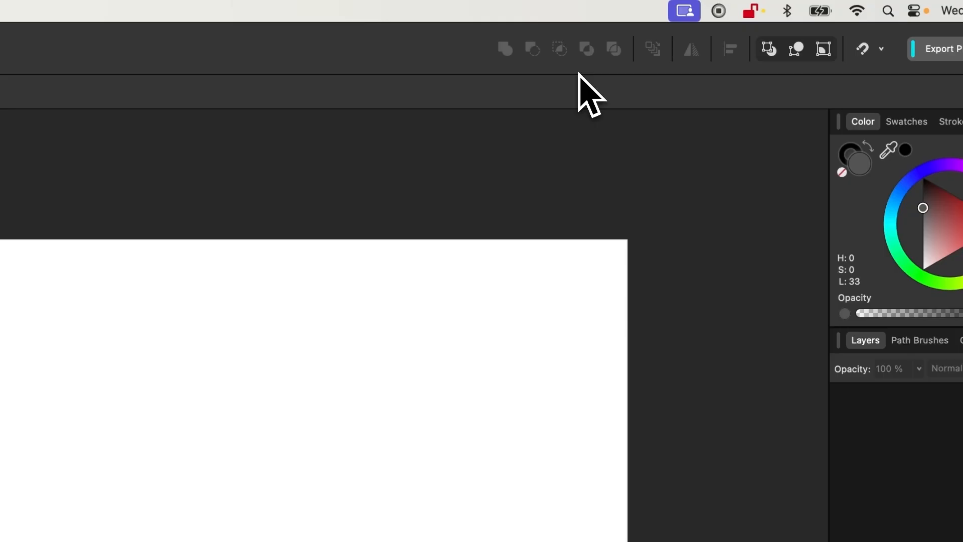
{"action": "left_click", "coordinate": [198, 6]}
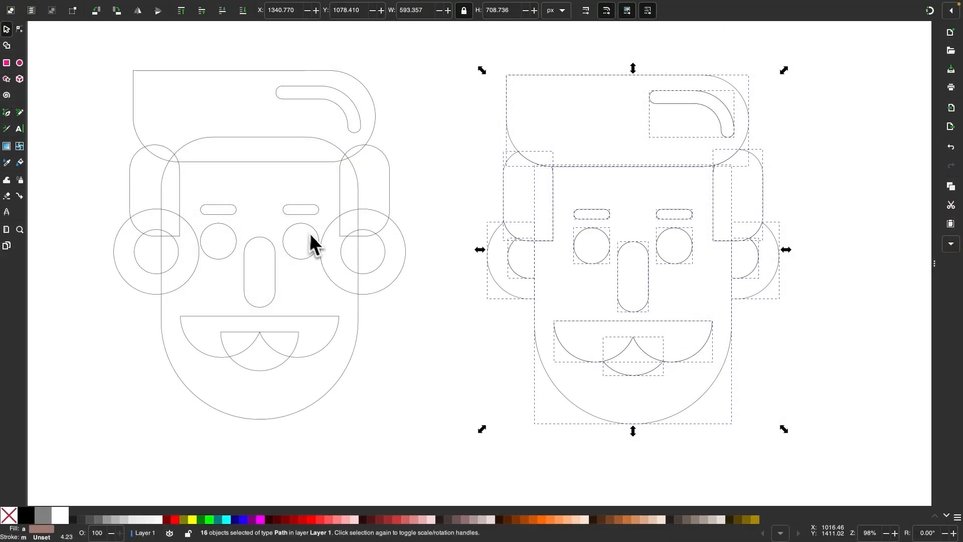
Step: Select the boolean face outline pieces and move a corner node of the petal pattern
{"action": "left_click", "coordinate": [461, 134]}
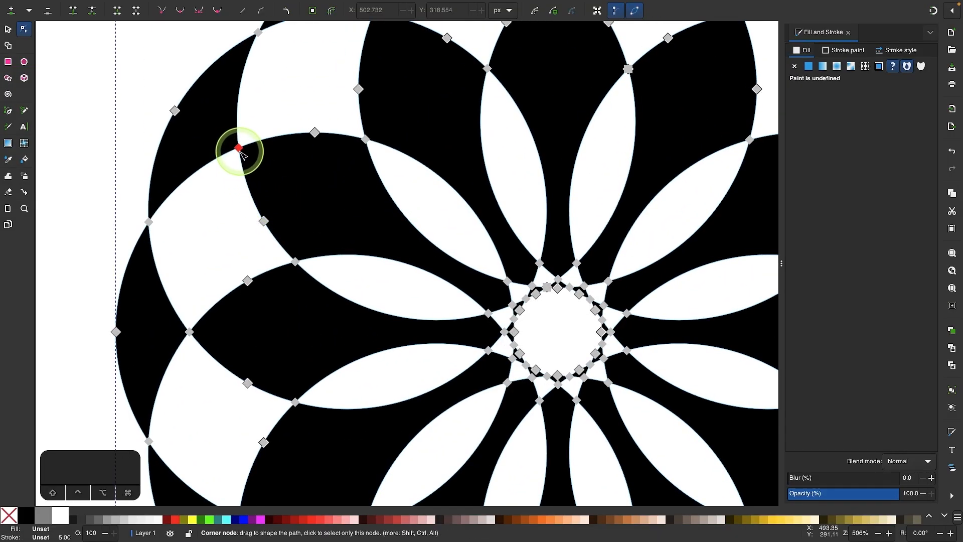
{"action": "left_click_drag", "start_coordinate": [237, 148], "coordinate": [278, 170]}
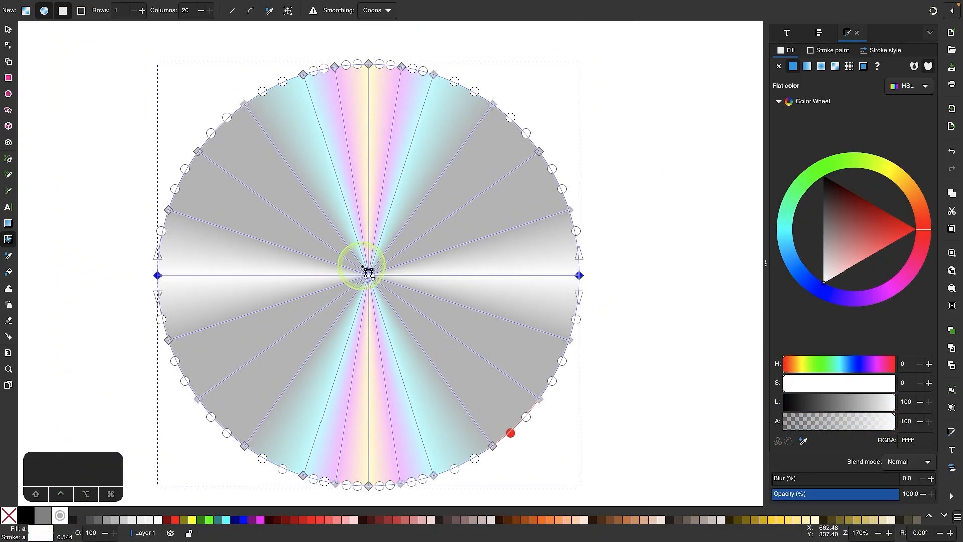
Step: Pick a node on the 20-column mesh circle and set the blue squares' grid spacing to 15 px
{"action": "left_click", "coordinate": [940, 19]}
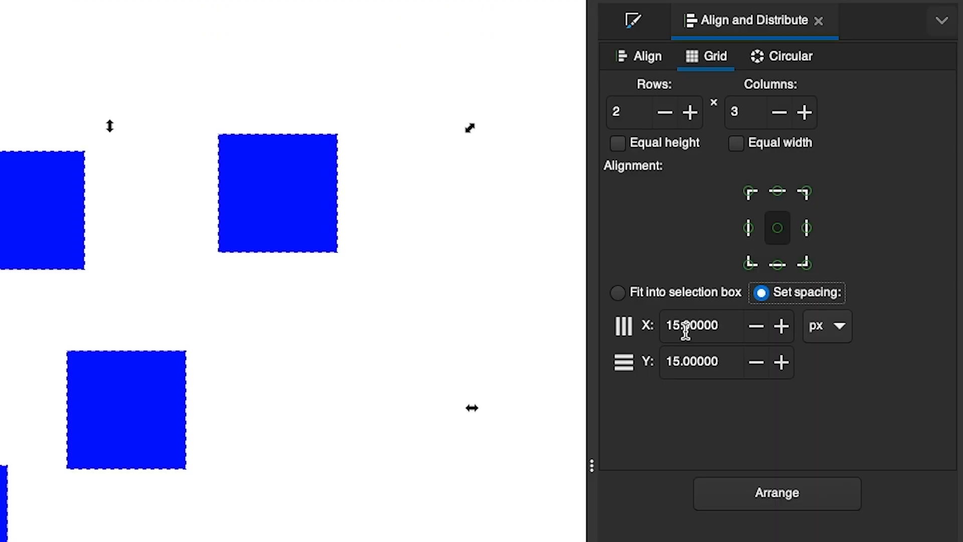
{"action": "left_click", "coordinate": [777, 493]}
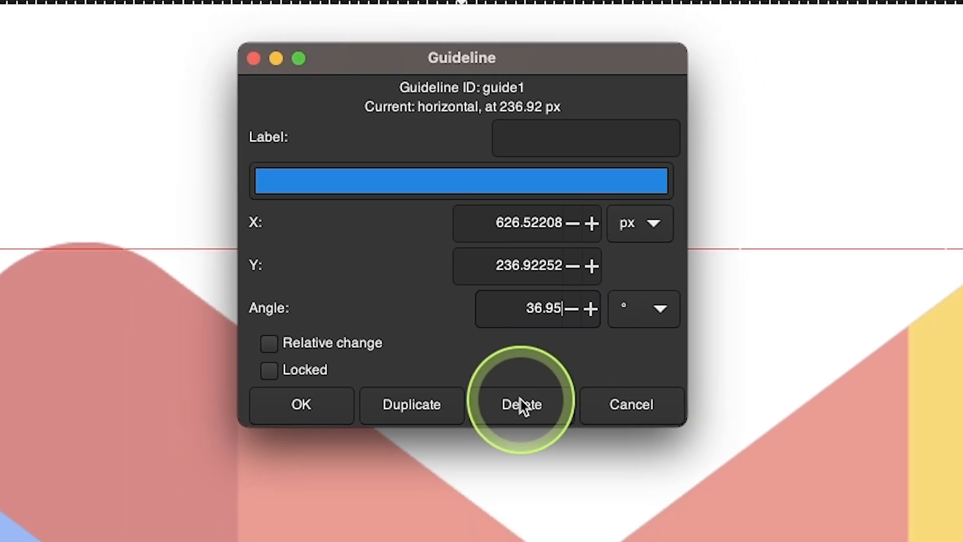
Step: Angle a guide at 36.95° and reposition it over the M logo
{"action": "left_click", "coordinate": [521, 404]}
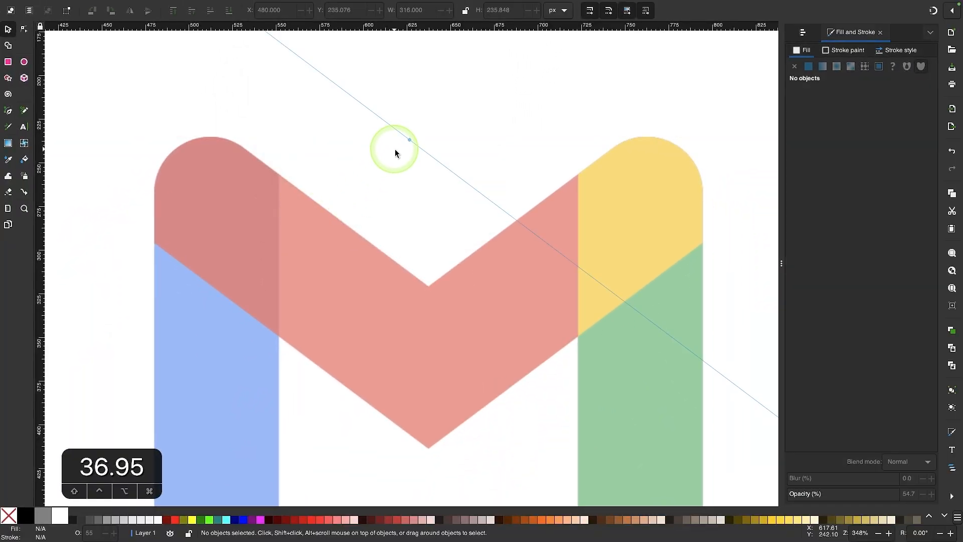
{"action": "left_click_drag", "start_coordinate": [397, 153], "coordinate": [423, 286]}
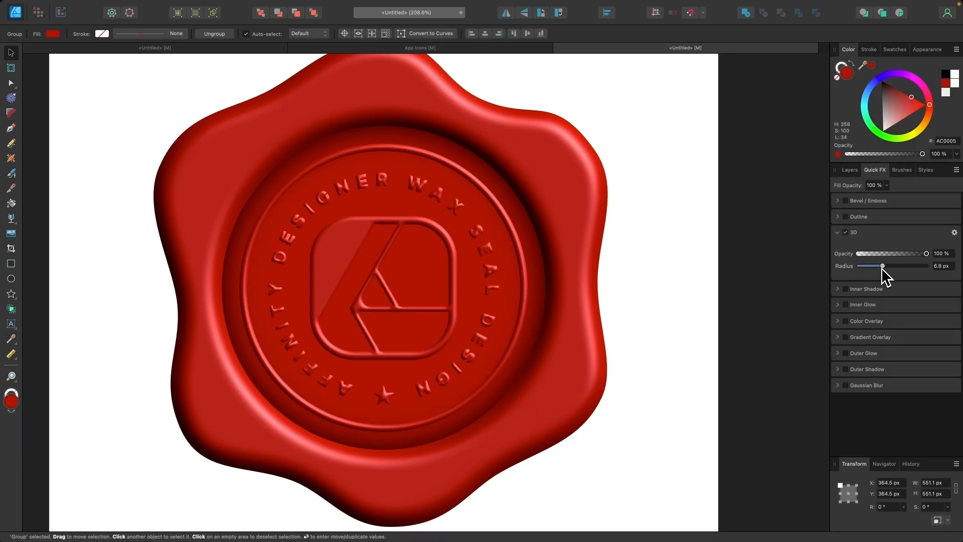
Step: Lower the red wax seal's 3D radius in Quick FX and enable its Outer Shadow
{"action": "left_click", "coordinate": [867, 368]}
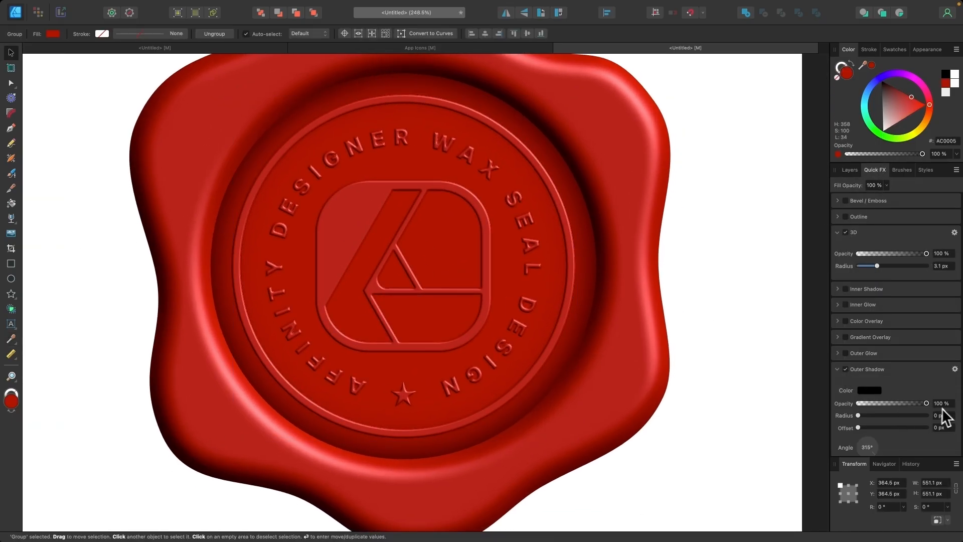
{"action": "left_click", "coordinate": [221, 48]}
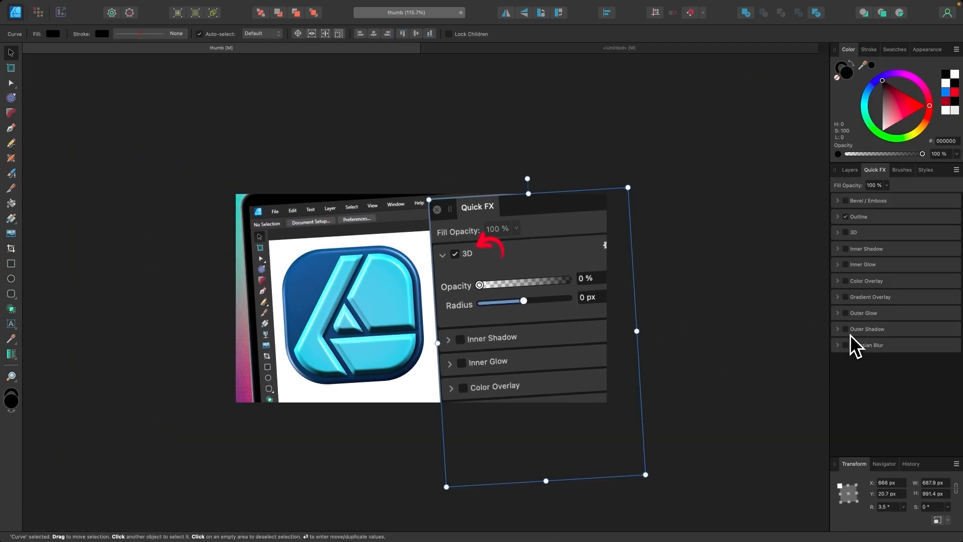
{"action": "left_click", "coordinate": [839, 329]}
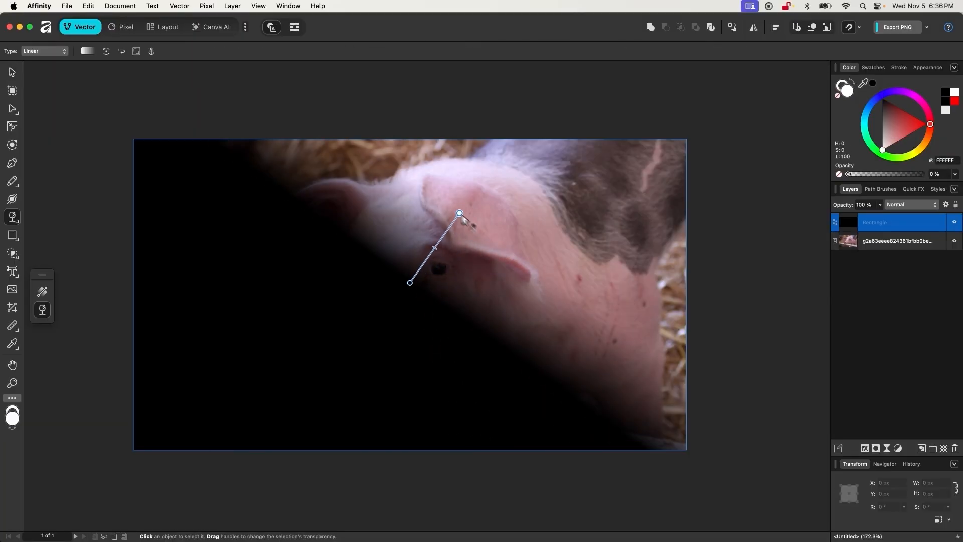
Step: Drag a diagonal linear transparency gradient across the black rectangle over the pig photo
{"action": "left_click_drag", "start_coordinate": [458, 213], "coordinate": [409, 315]}
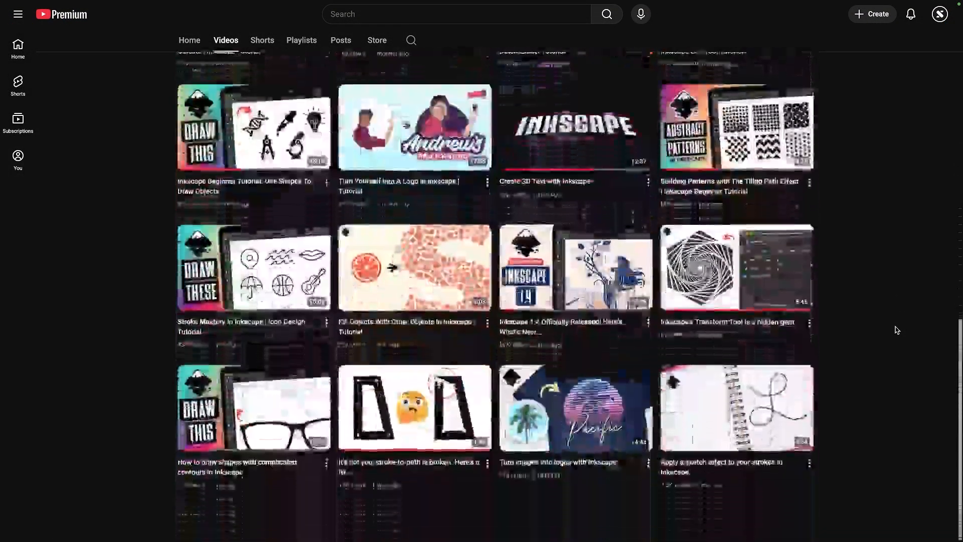
Step: Scroll the channel's Videos grid and start the Inkscape Complete Starter Guide video
{"action": "scroll", "scroll_direction": "down", "scroll_amount": 3}
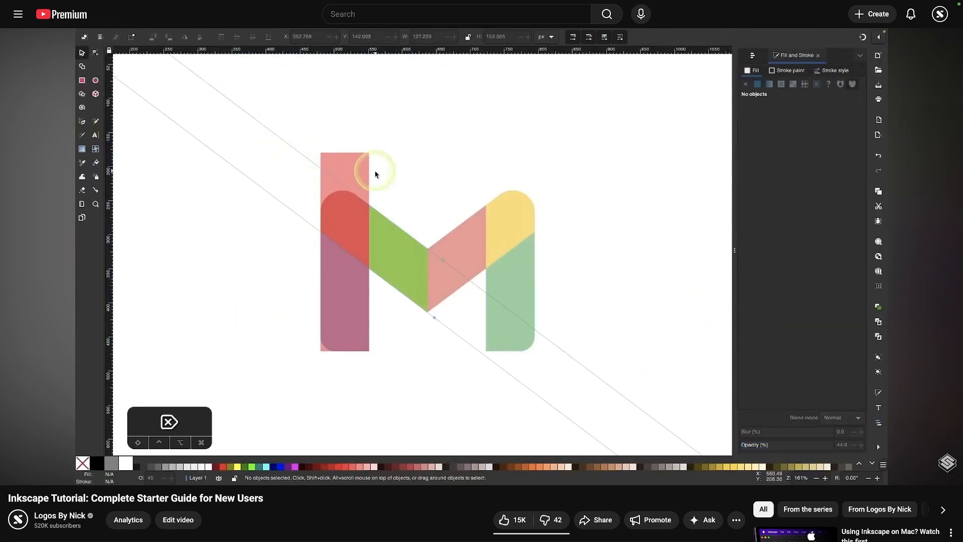
{"action": "left_click", "coordinate": [344, 258]}
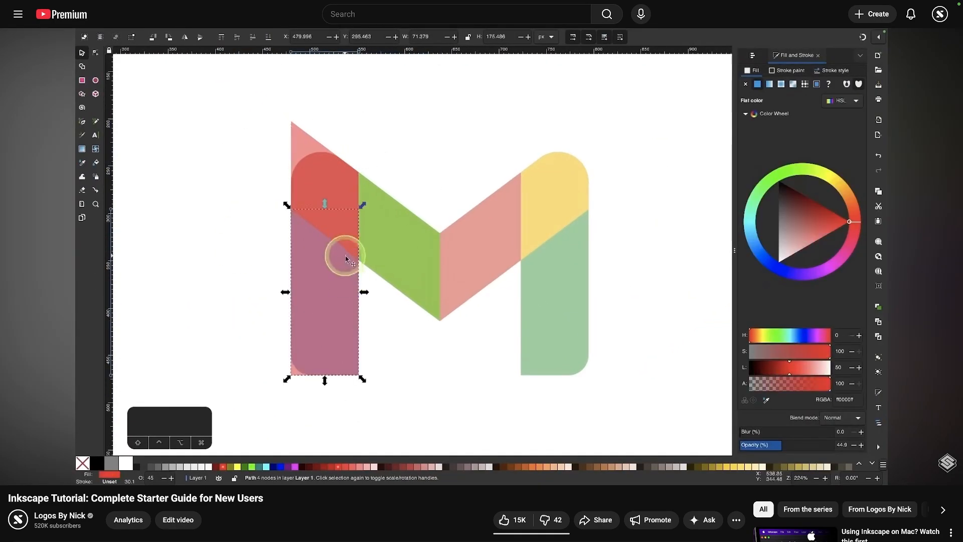